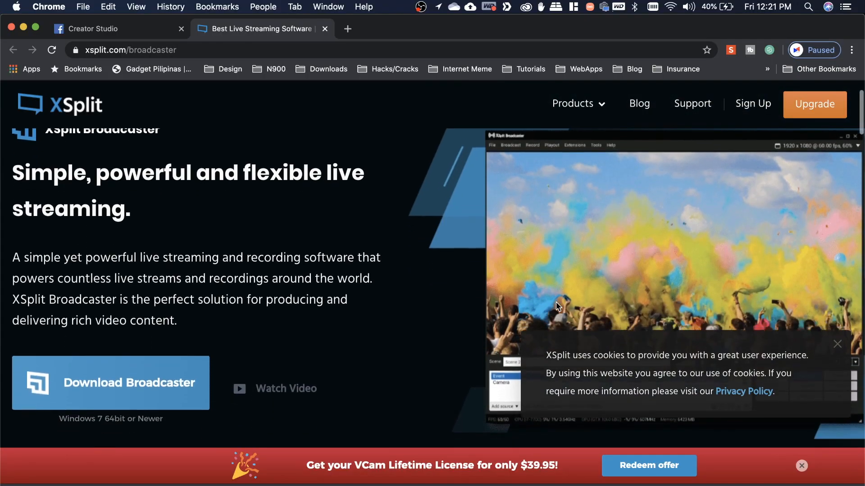
Reach the license price cards listing 3 Month, 12 Month, 36 Month and Lifetime tiers.
scroll("down", 3)
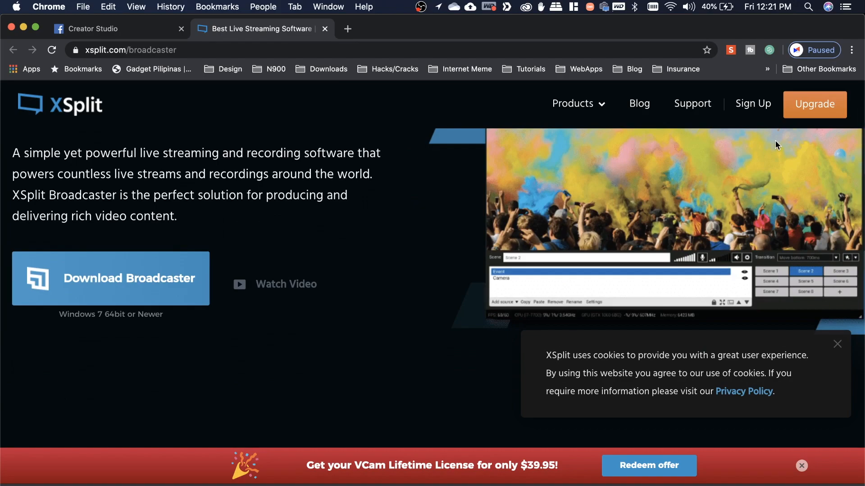
left_click(815, 104)
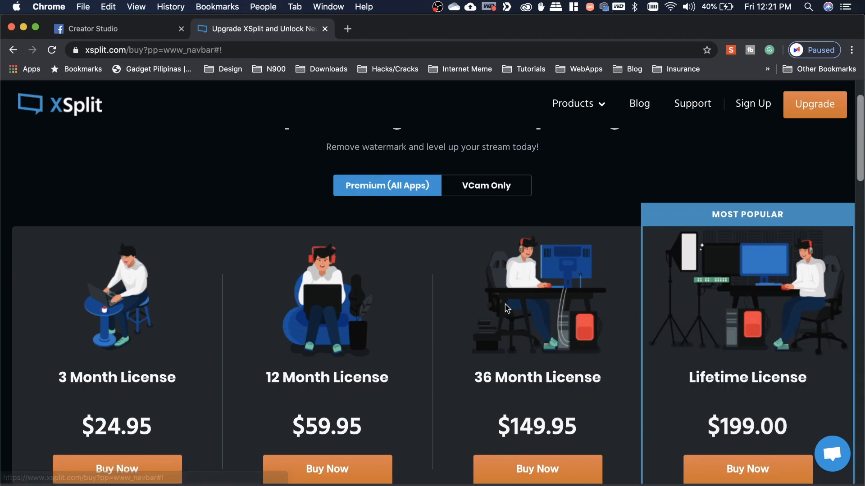
scroll("down", 3)
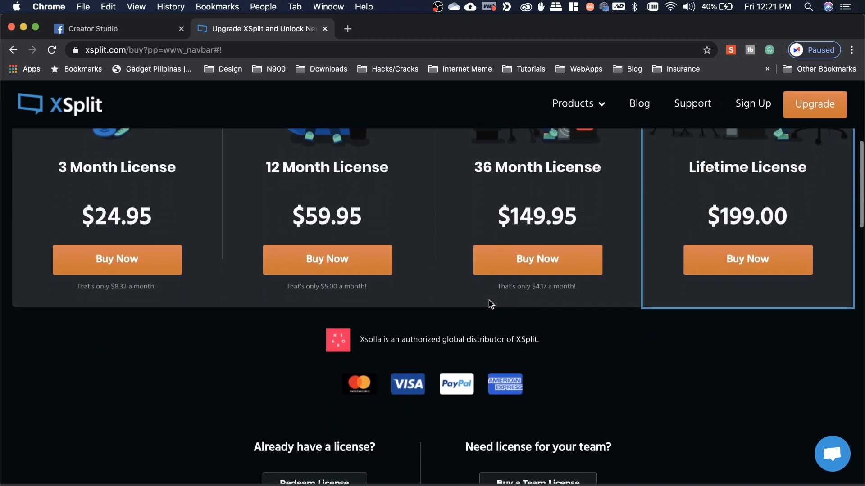
scroll("down", 3)
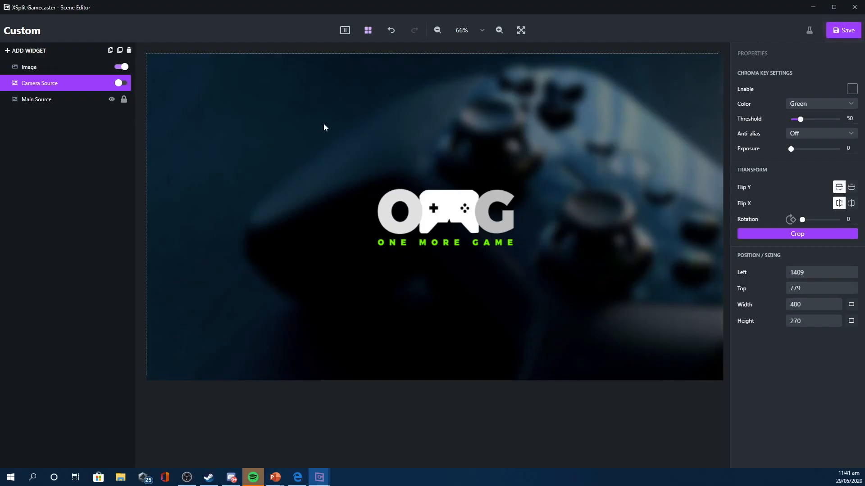
left_click(29, 67)
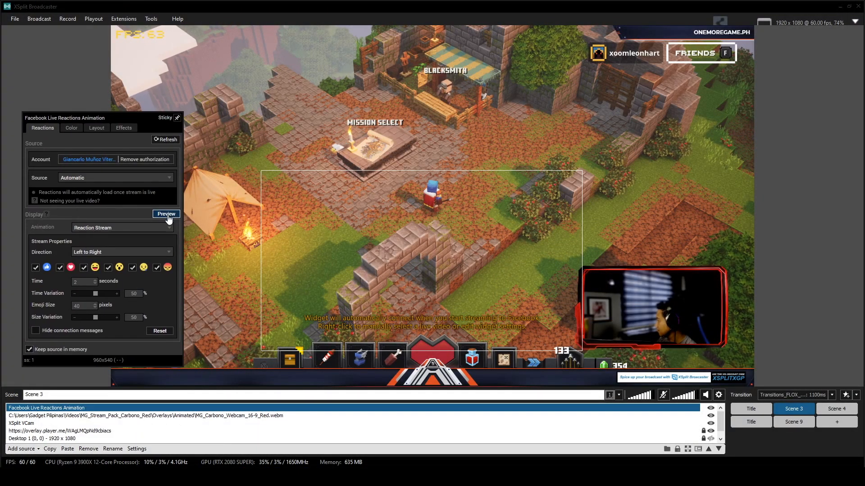
Preview the emoji reactions over the scene and review the source's Color, Layout and Effects settings.
left_click(166, 214)
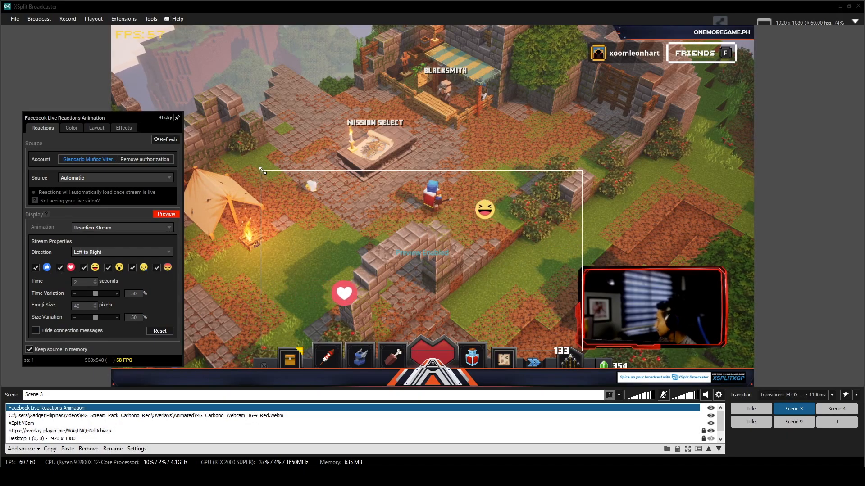
left_click(70, 127)
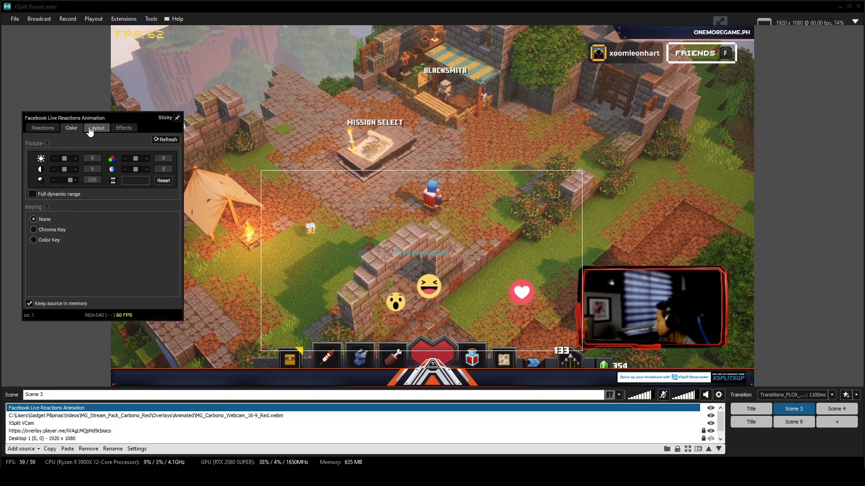
left_click(96, 127)
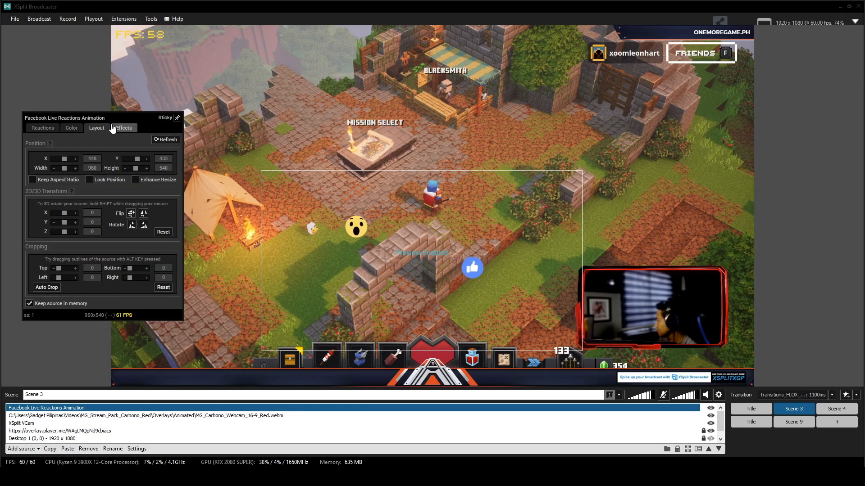
left_click(42, 127)
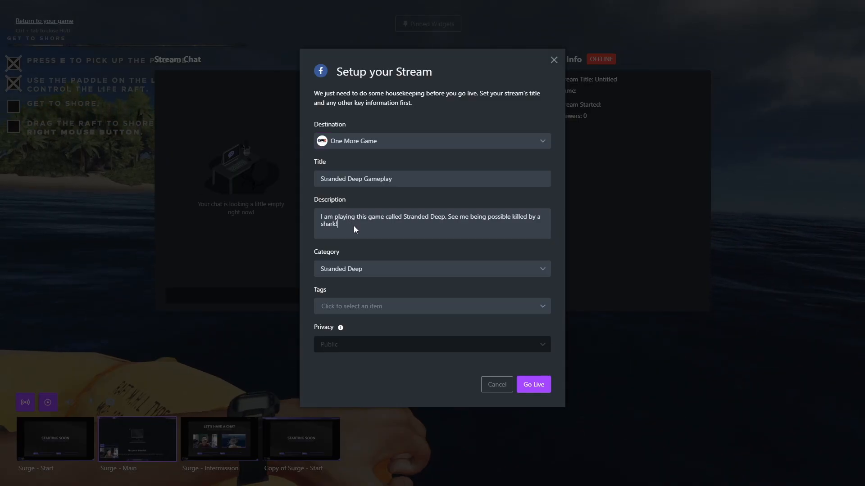
Add the tags 'survival' and 'stranded deep gameplay' to the stream setup.
left_click(424, 307)
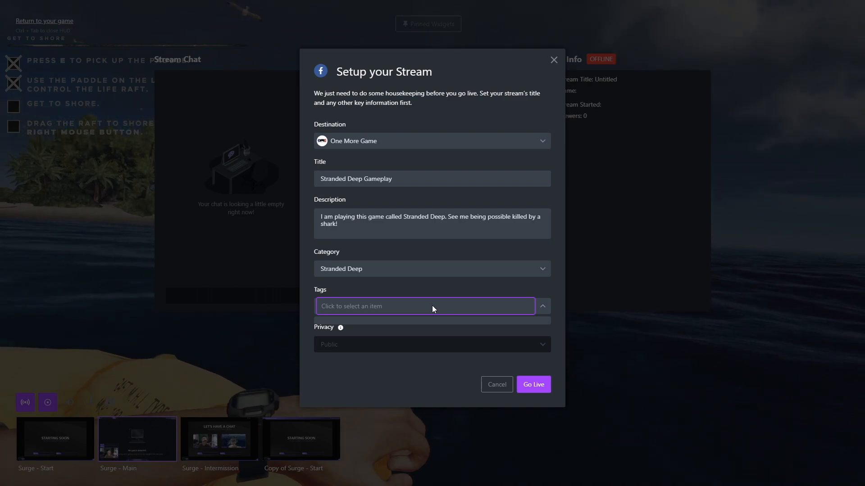
type("s")
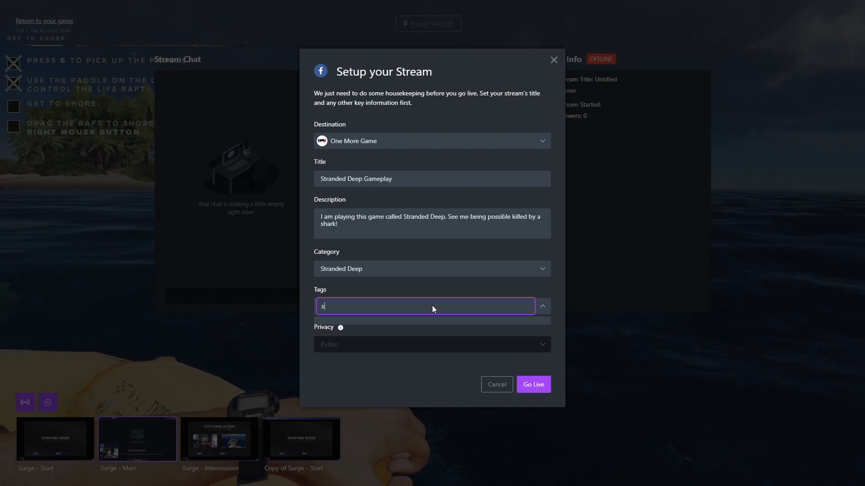
type("urvival,")
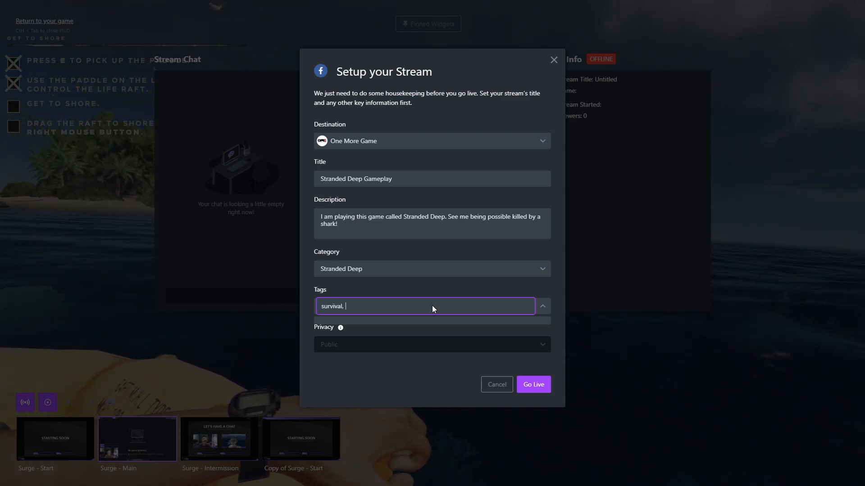
type("stranded deep gameplay")
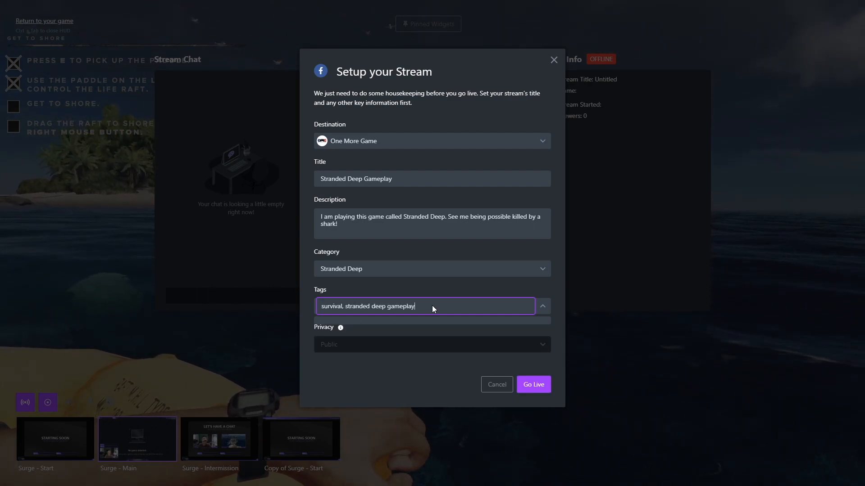
left_click(533, 385)
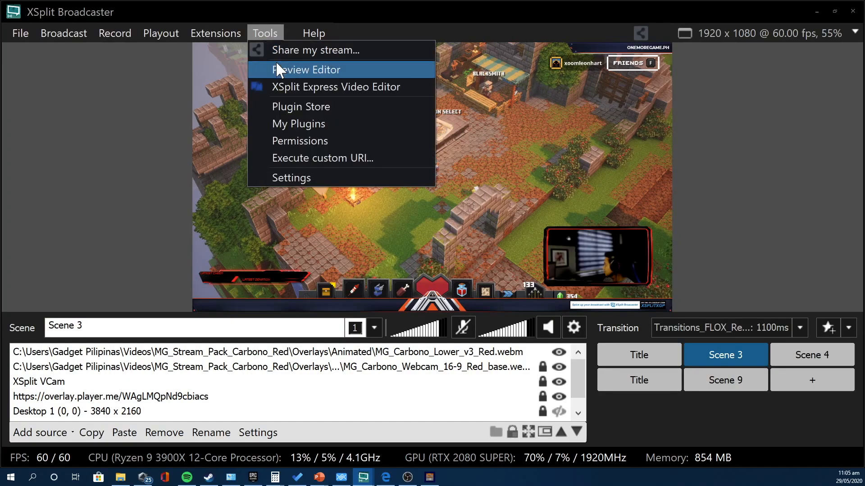
Browse the Plugin Store's extensions such as Macros, Elgato Stream Deck and Per Scene Audio.
left_click(301, 106)
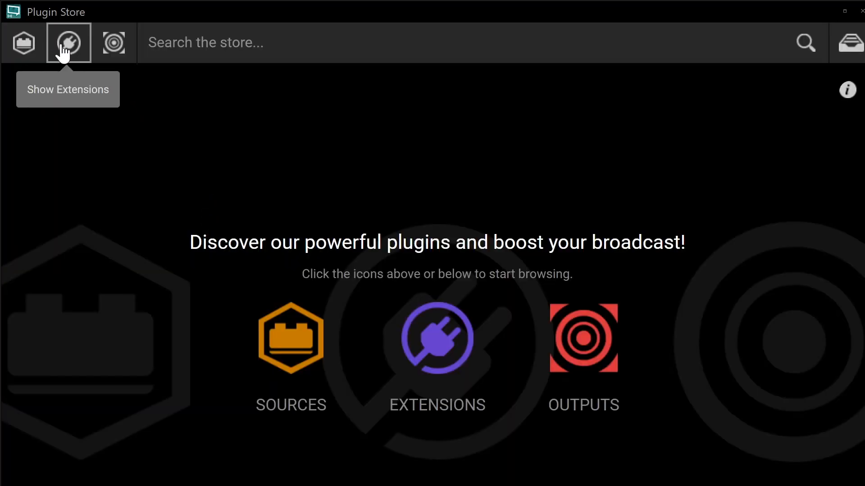
left_click(69, 43)
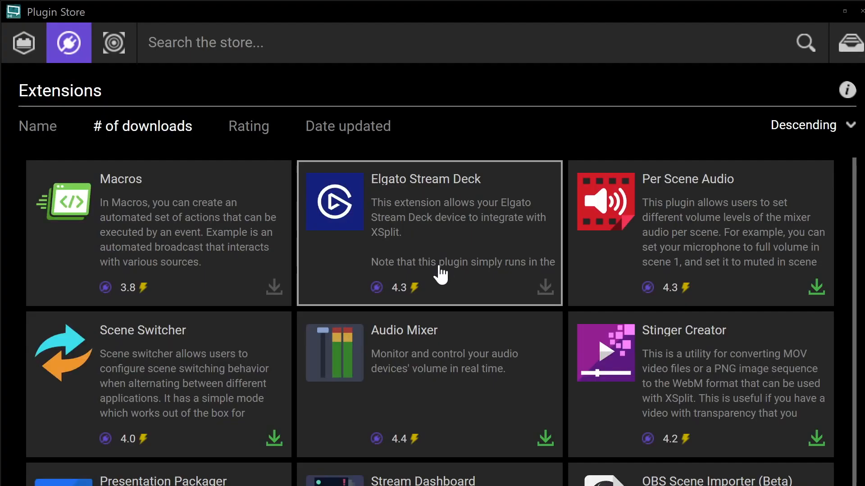
scroll("down", 3)
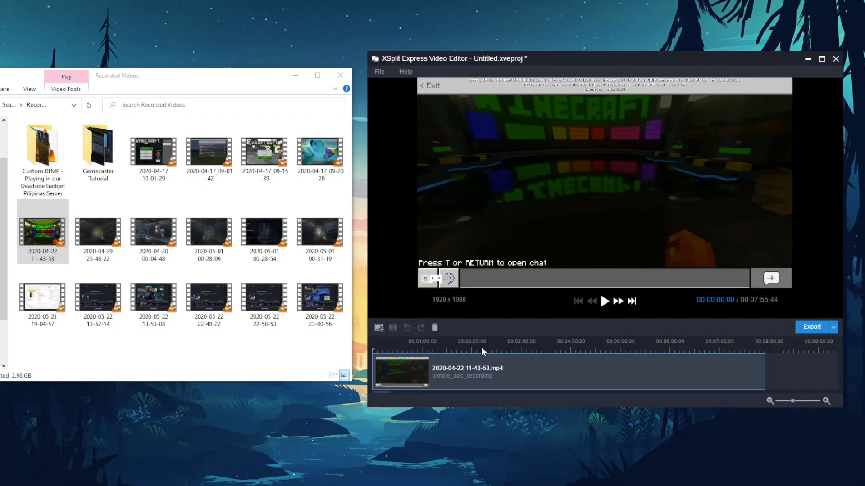
Move the playhead to about 2:58 of the clip and bring up its editing options.
left_click(520, 341)
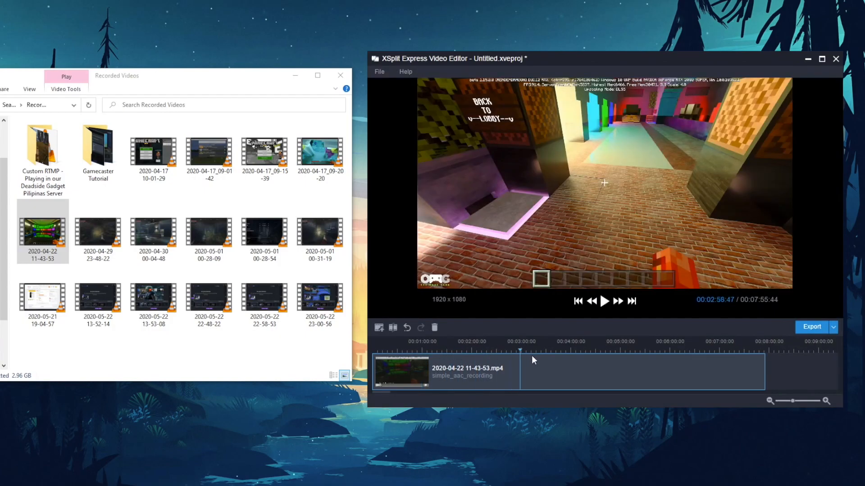
right_click(527, 342)
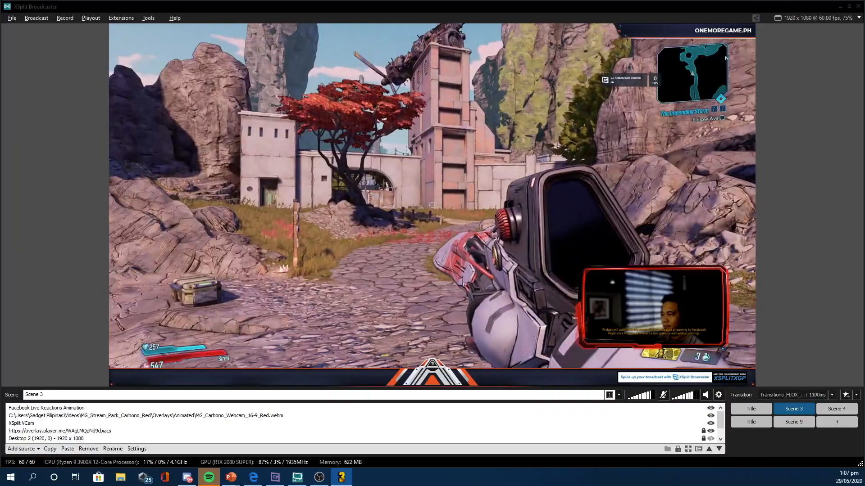
left_click(750, 409)
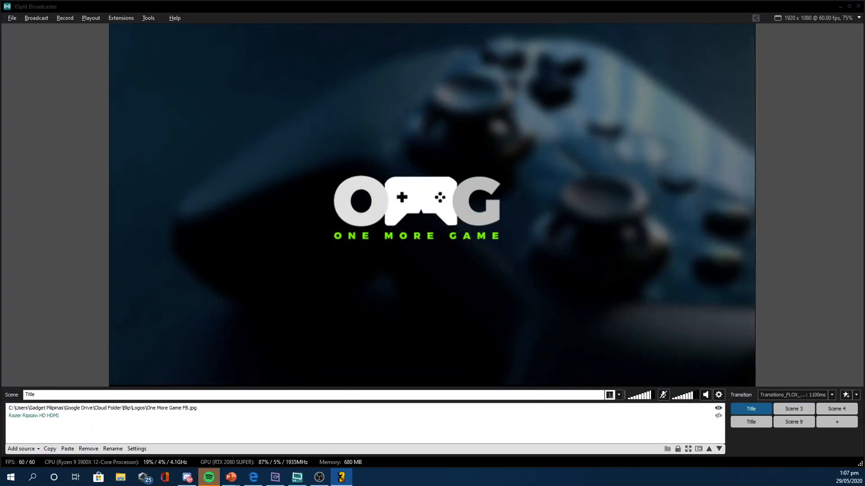
left_click(793, 409)
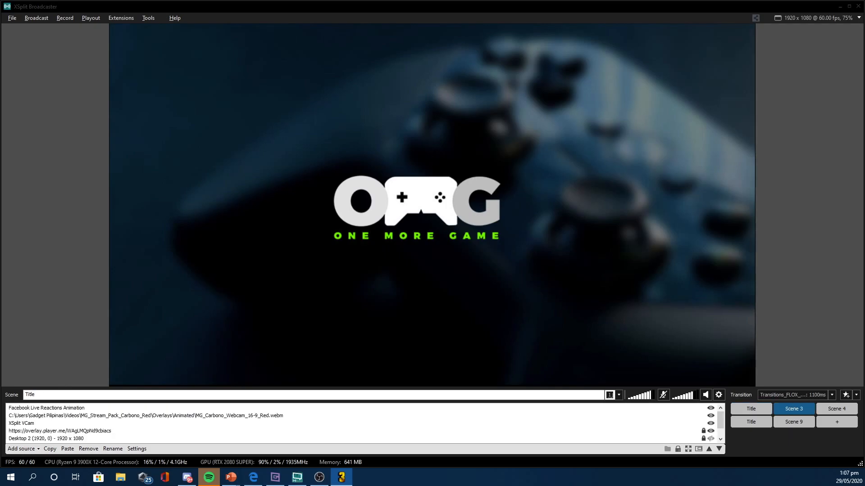
left_click(793, 409)
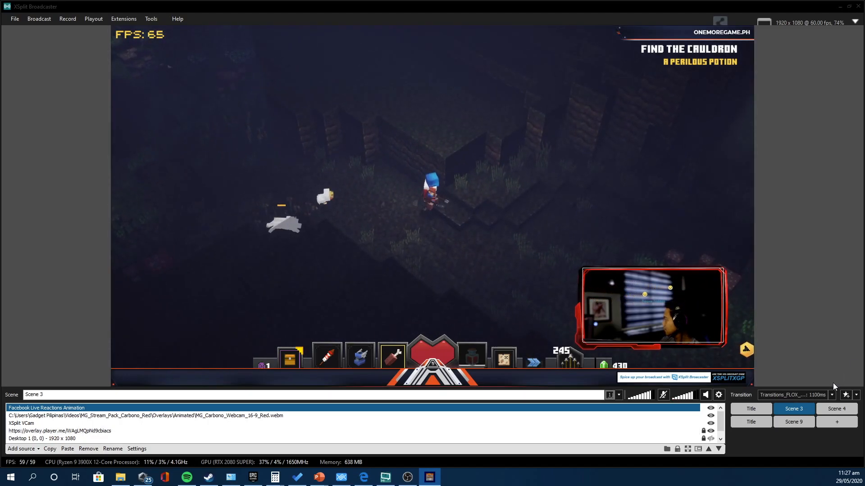
mouse_move(382, 262)
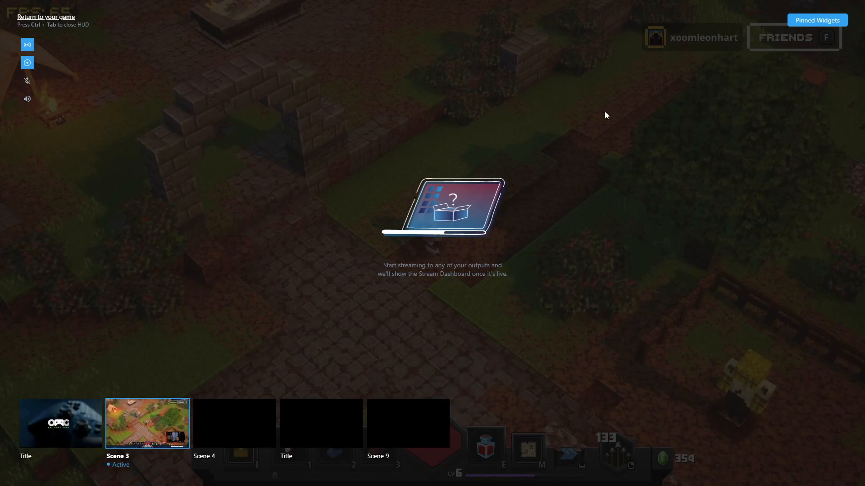
In the HUD widget manager switch on Stream Chat, Stream Events and Stream Info.
left_click(817, 20)
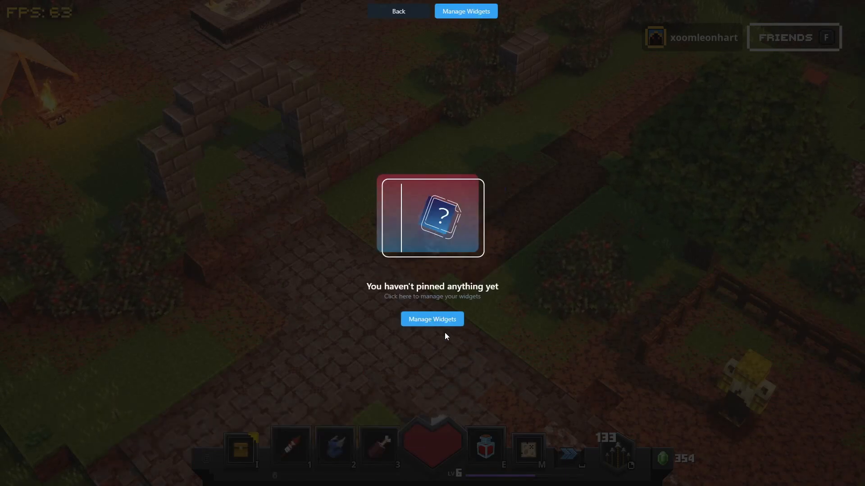
left_click(432, 318)
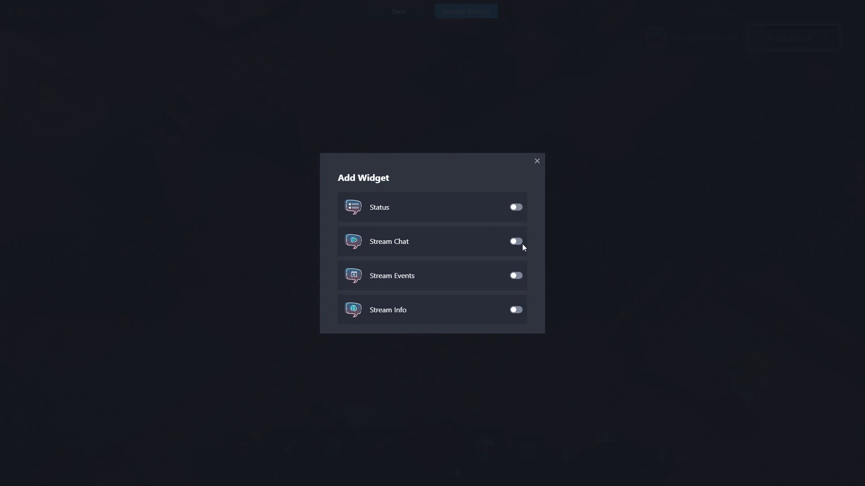
left_click(514, 242)
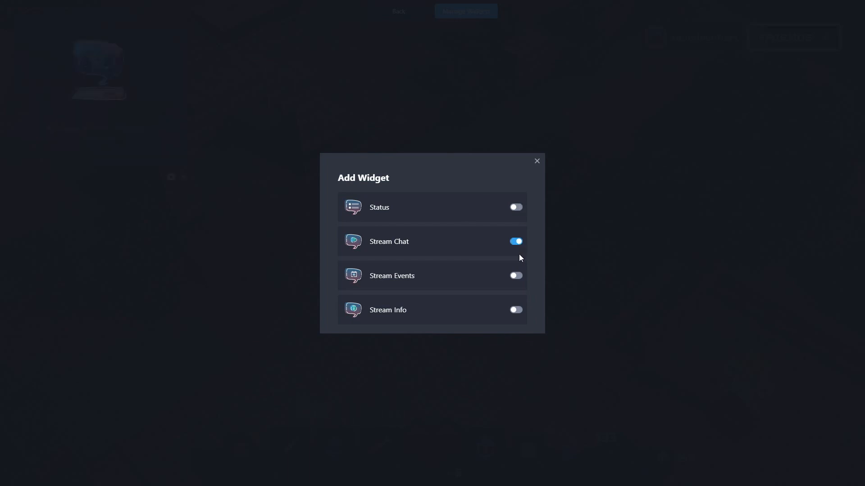
left_click(514, 275)
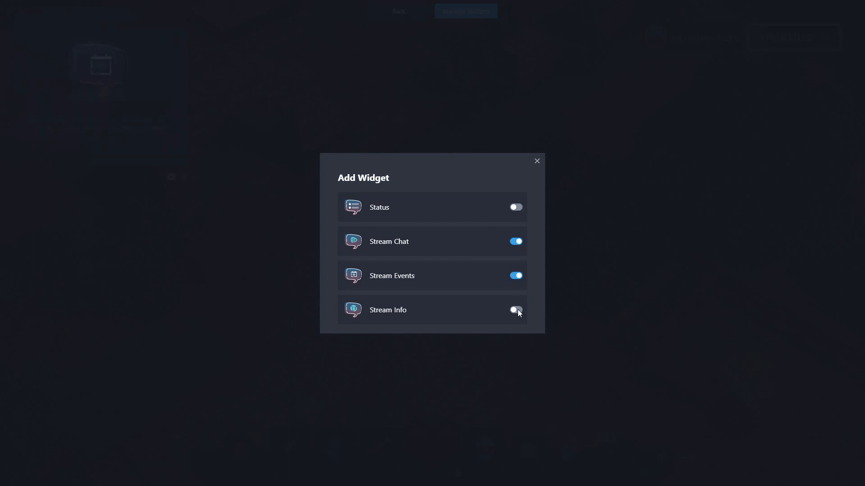
left_click(535, 161)
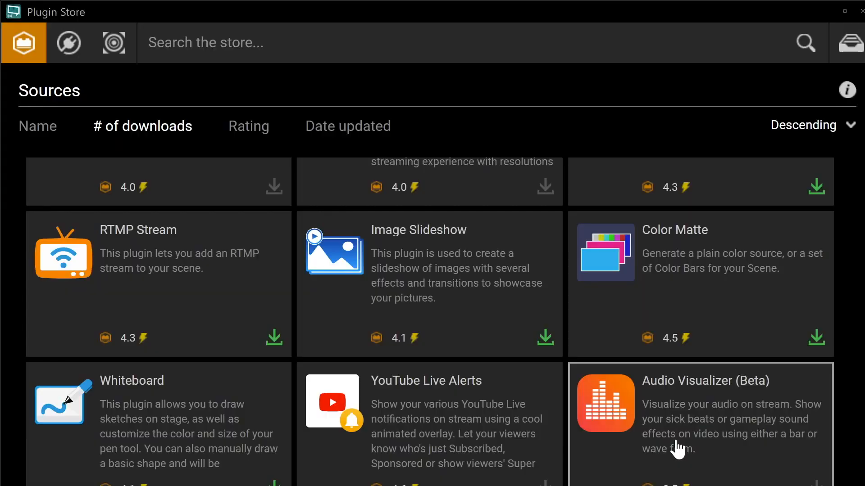
Install the Audio Visualizer (Beta) source plugin from the Plugin Store.
left_click(699, 421)
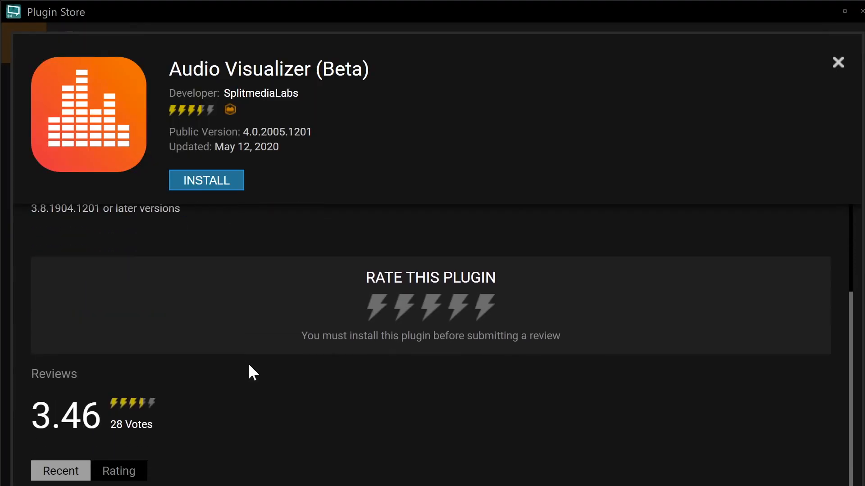
left_click(205, 180)
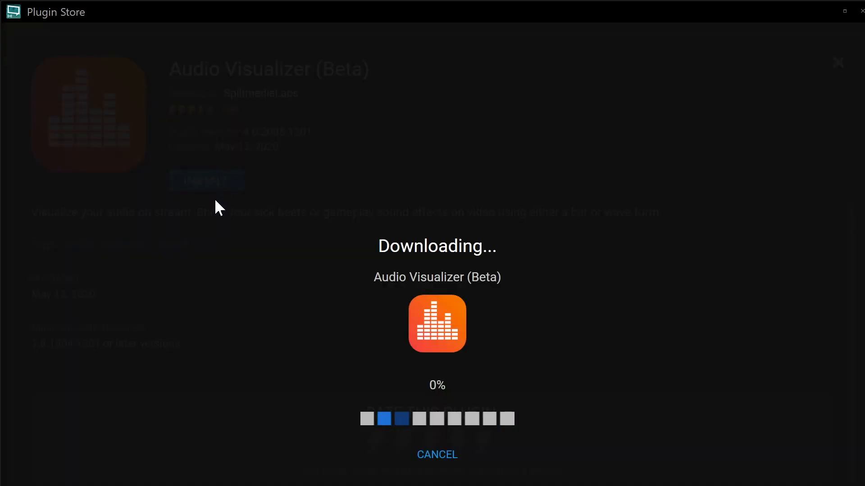